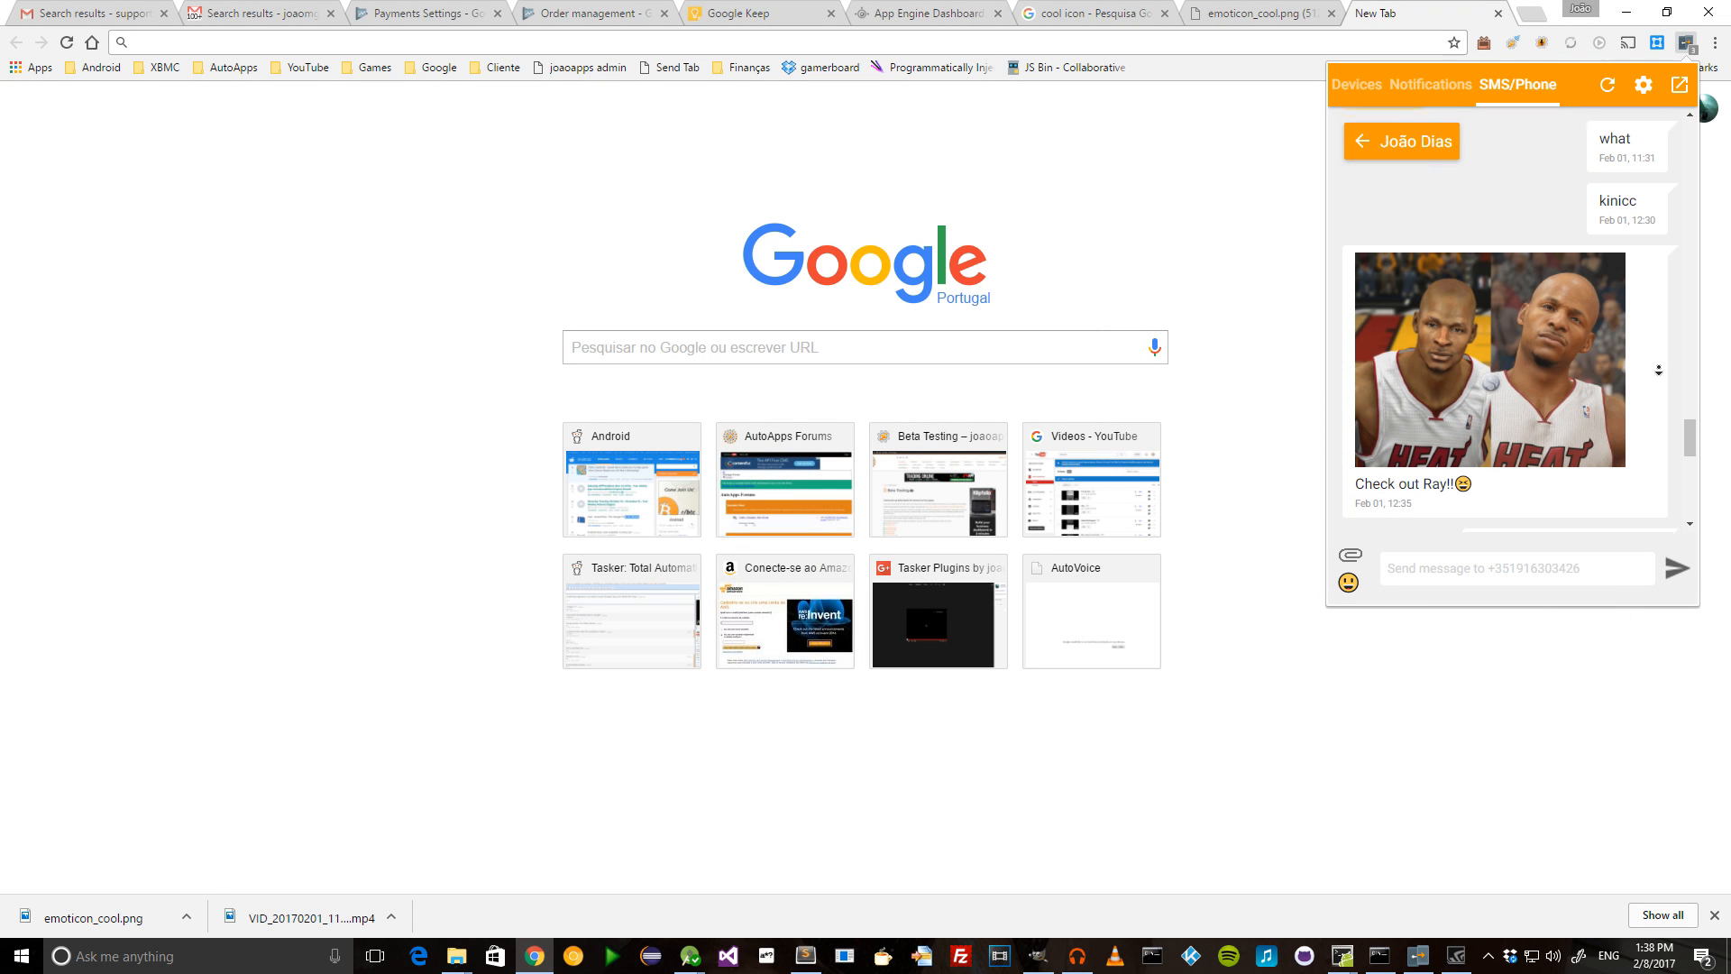
scroll("down", 3)
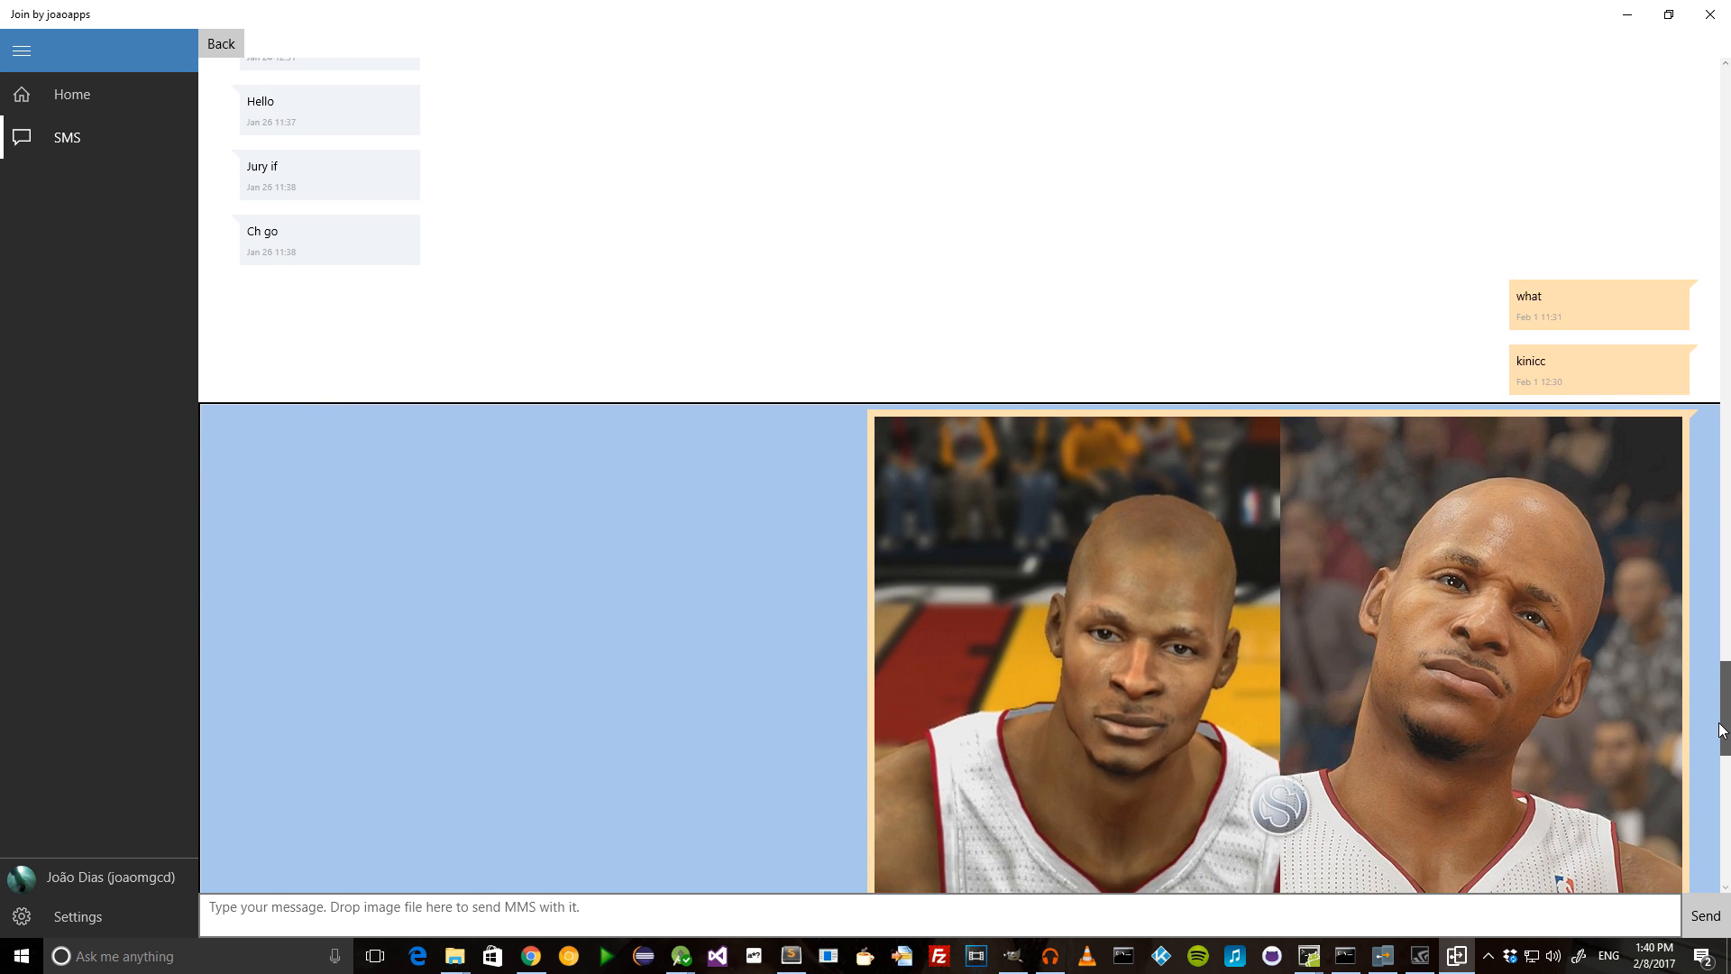
scroll("down", 3)
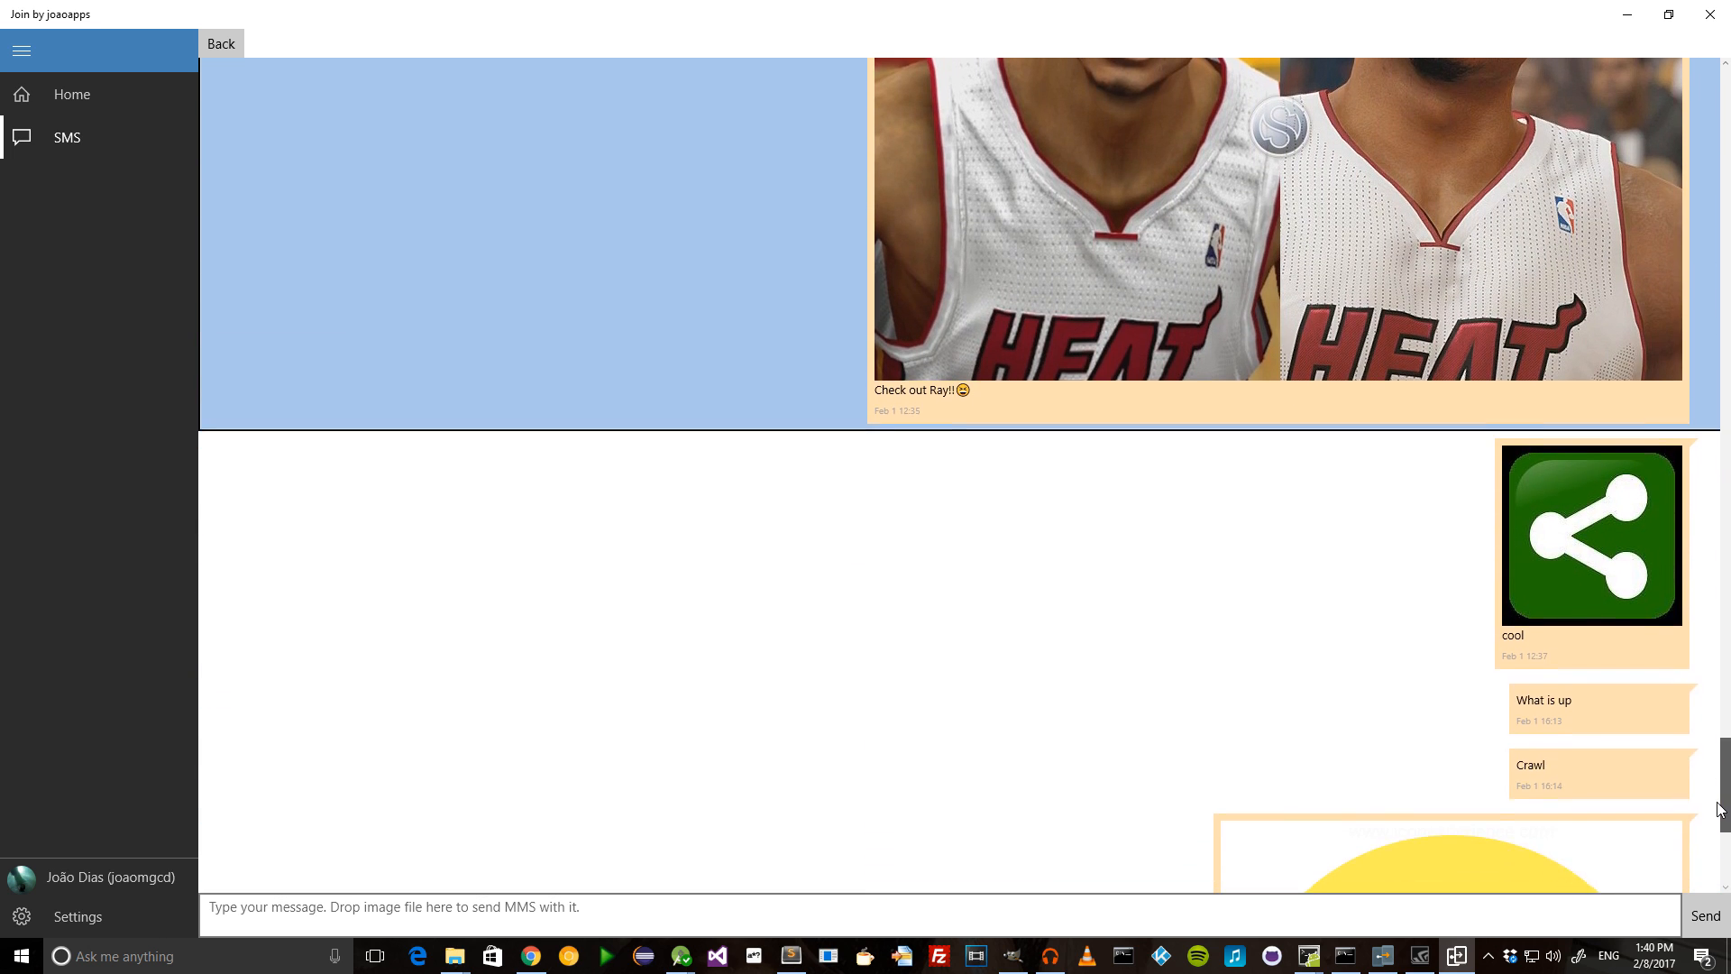
scroll("down", 3)
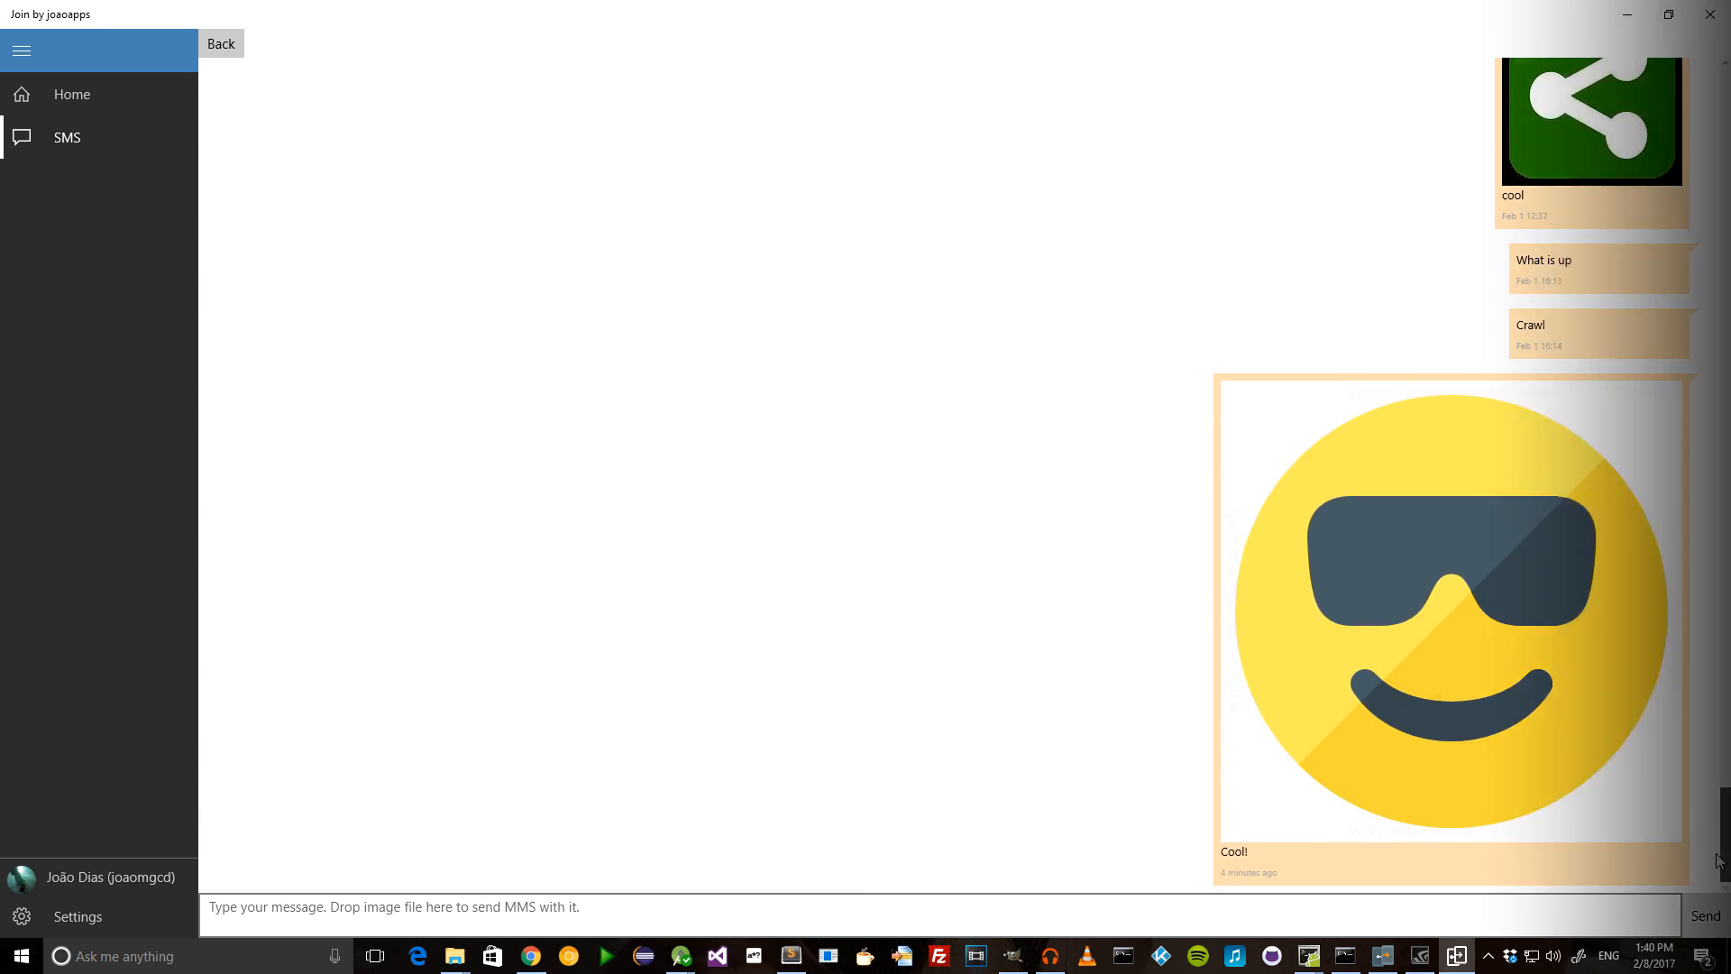